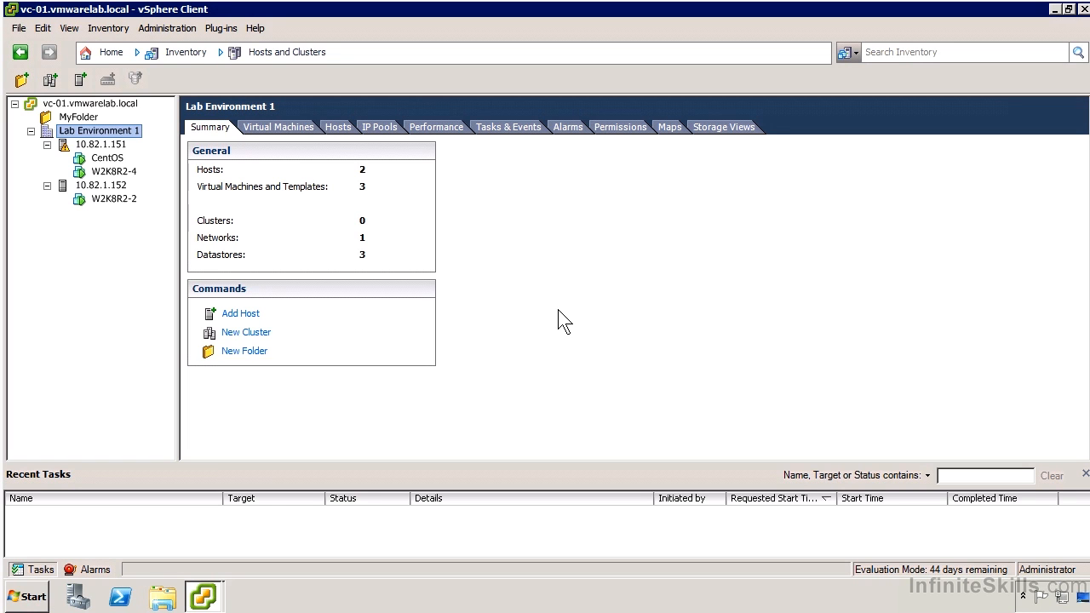
mouse_move(537, 312)
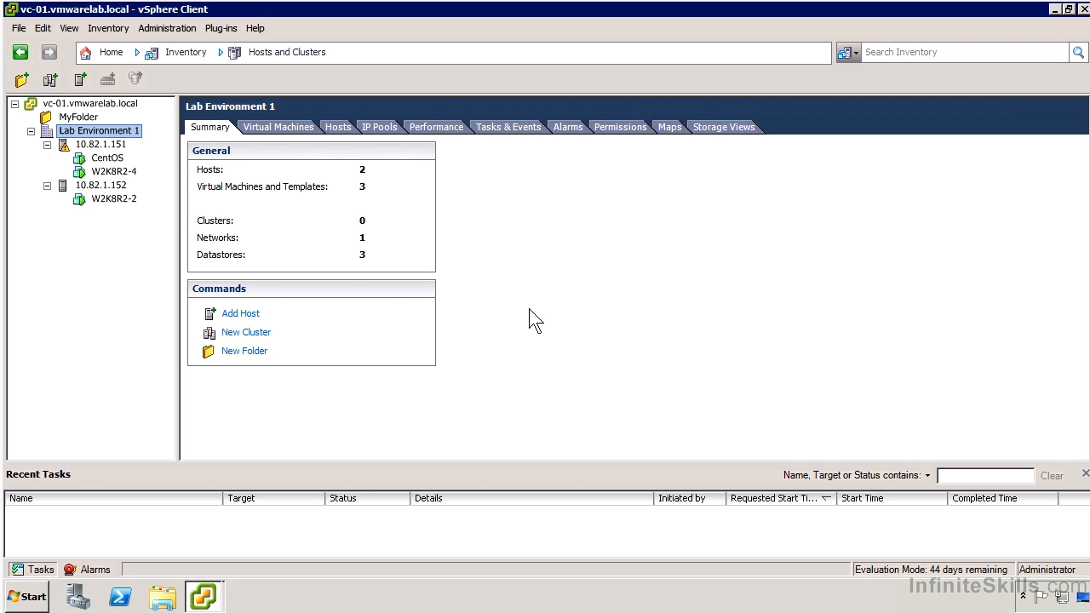
mouse_move(530, 327)
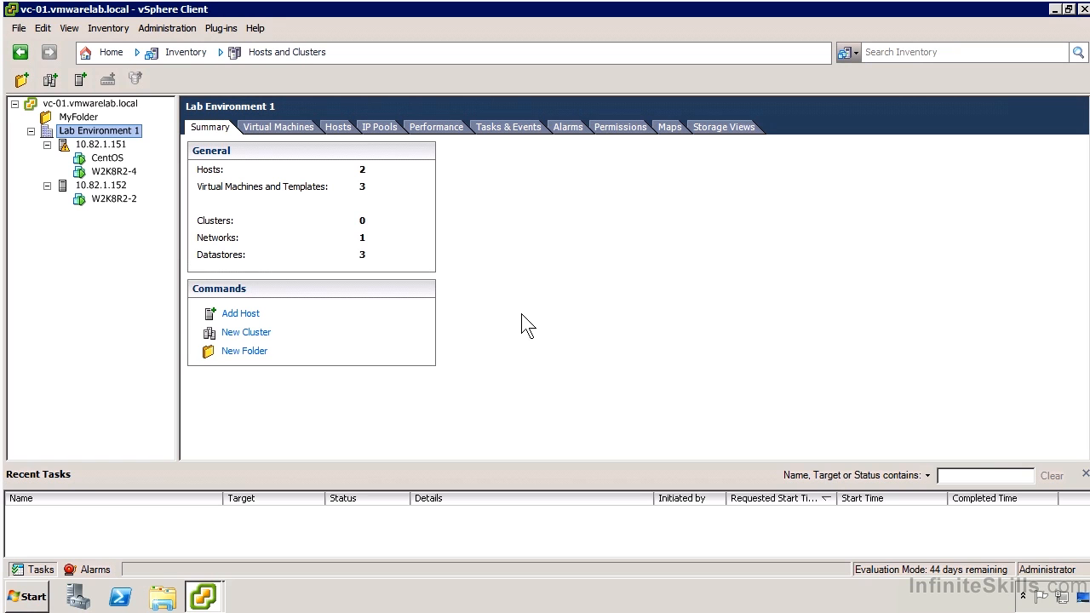
mouse_move(521, 317)
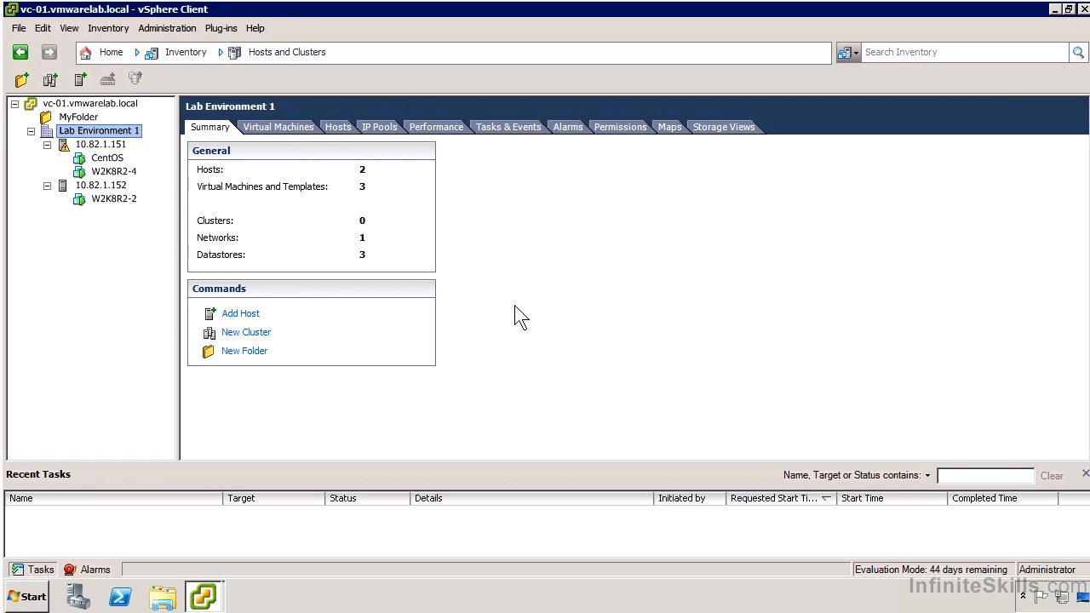
mouse_move(311, 138)
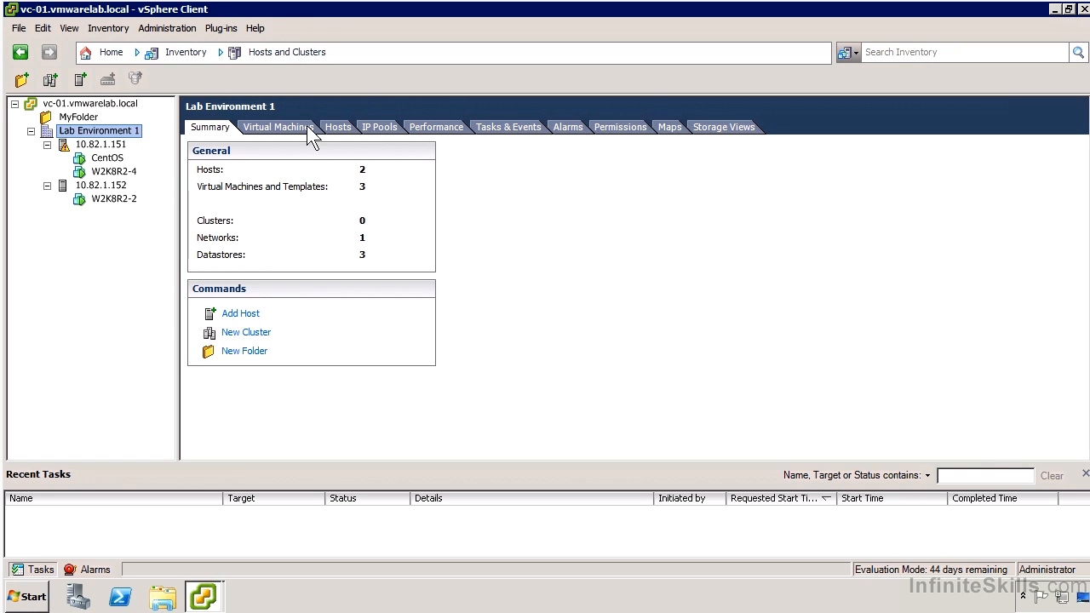
Step: Start a new cluster in Lab Environment 1 named 'Cluster 1' with vSphere DRS enabled
right_click(100, 130)
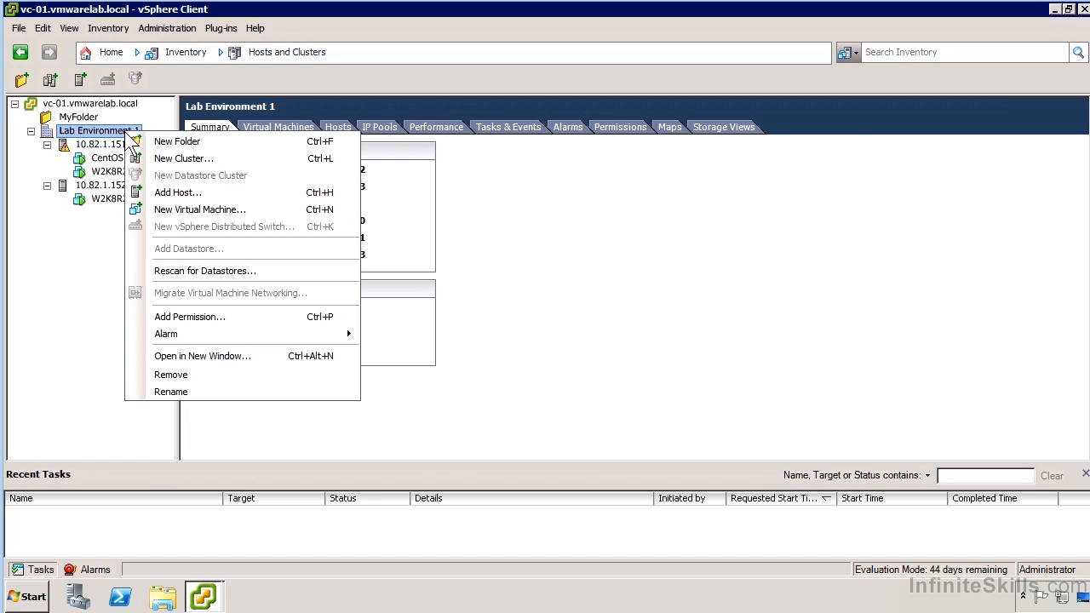
click(183, 158)
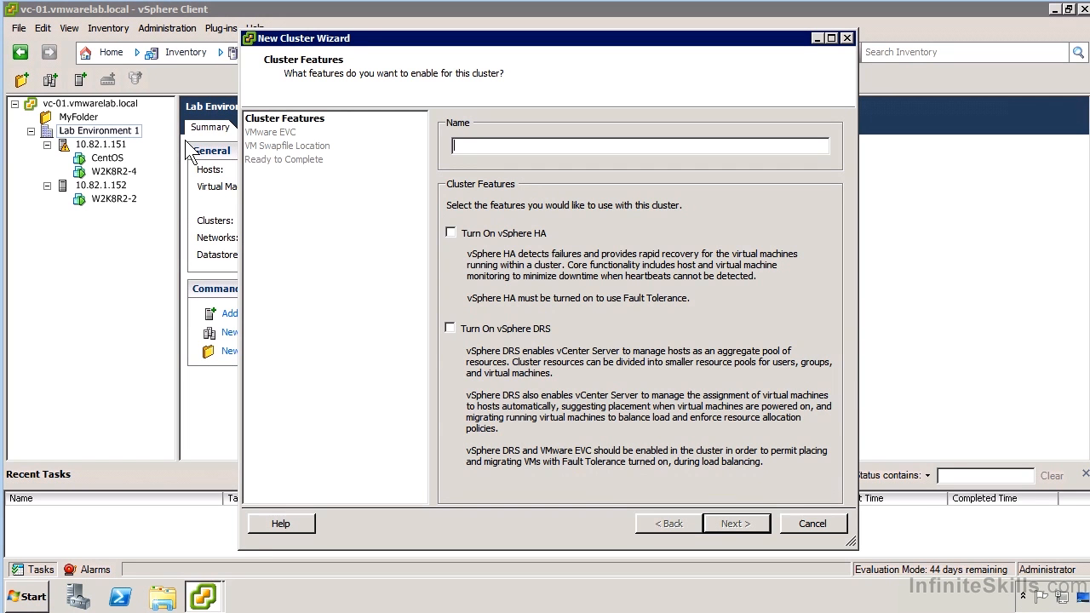
text(Cluster 1)
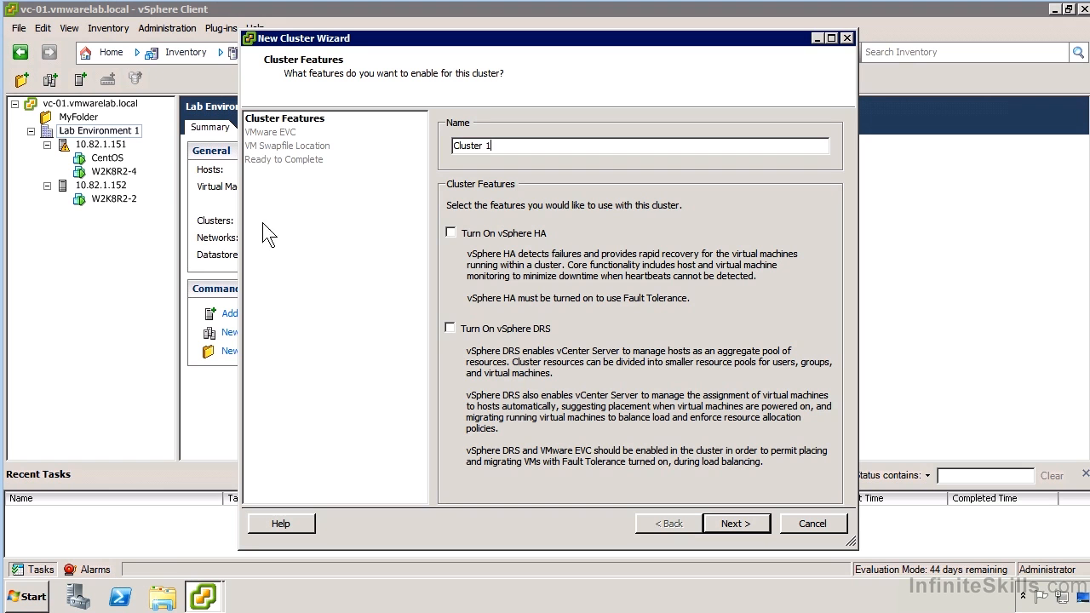
click(449, 327)
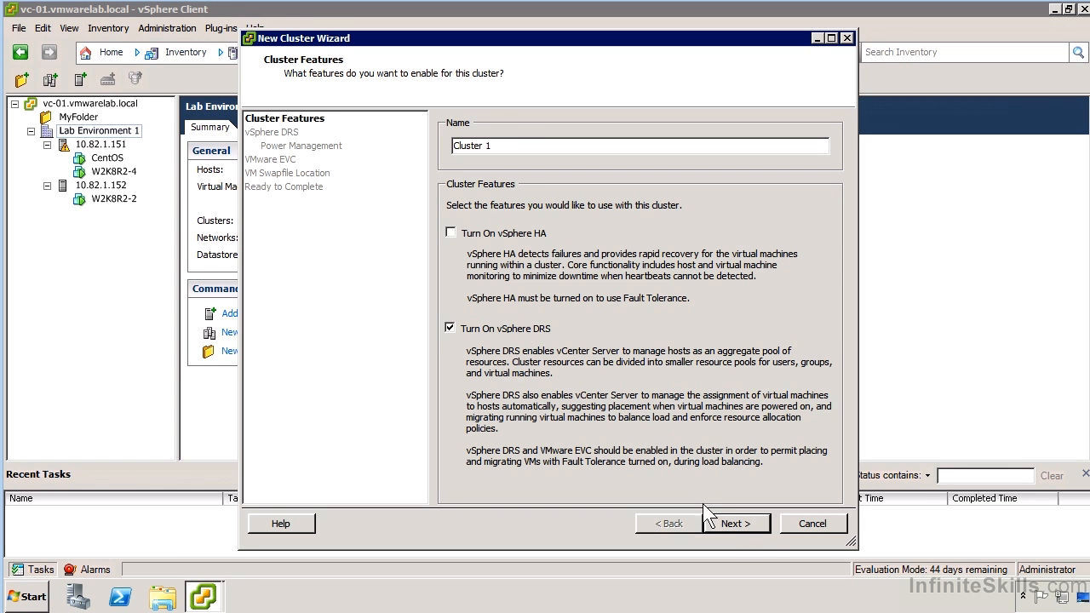
Step: On the DRS page, keep Fully automated and drag the migration threshold to Conservative
click(735, 523)
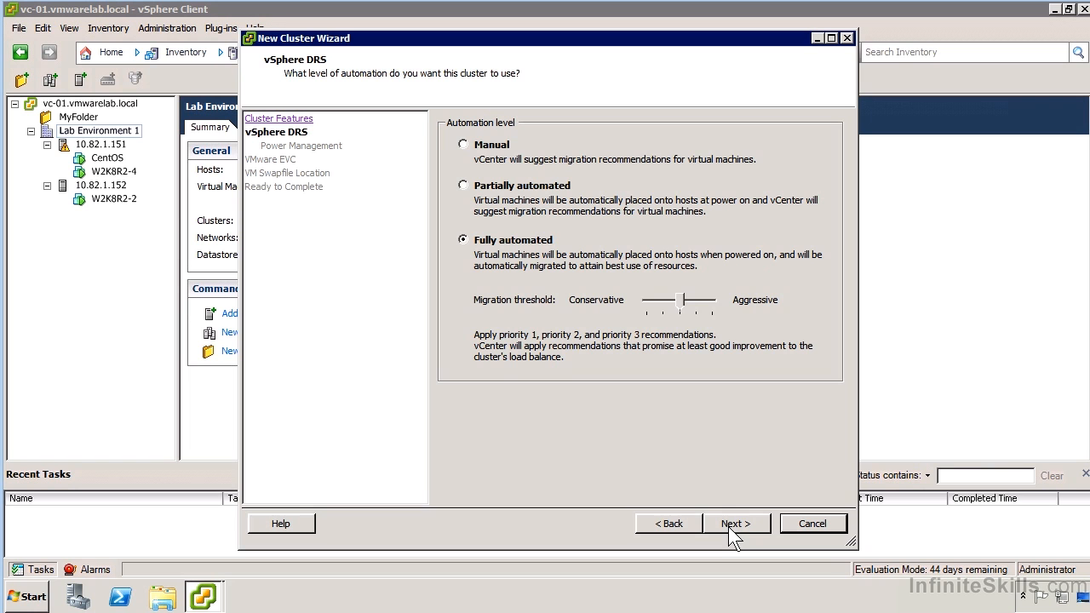
mouse_move(678, 308)
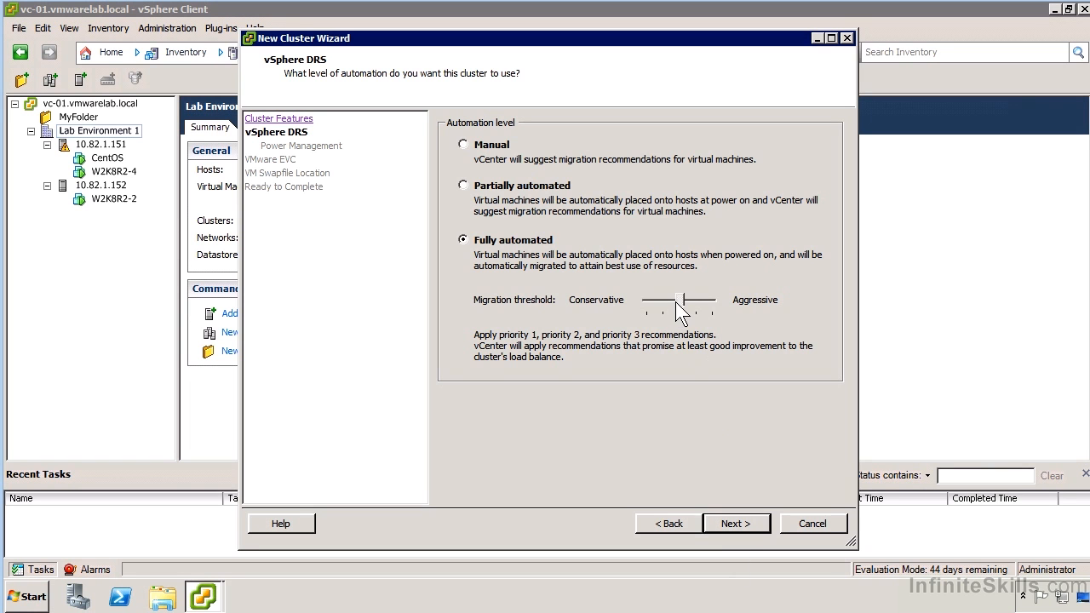
drag(677, 299, 648, 299)
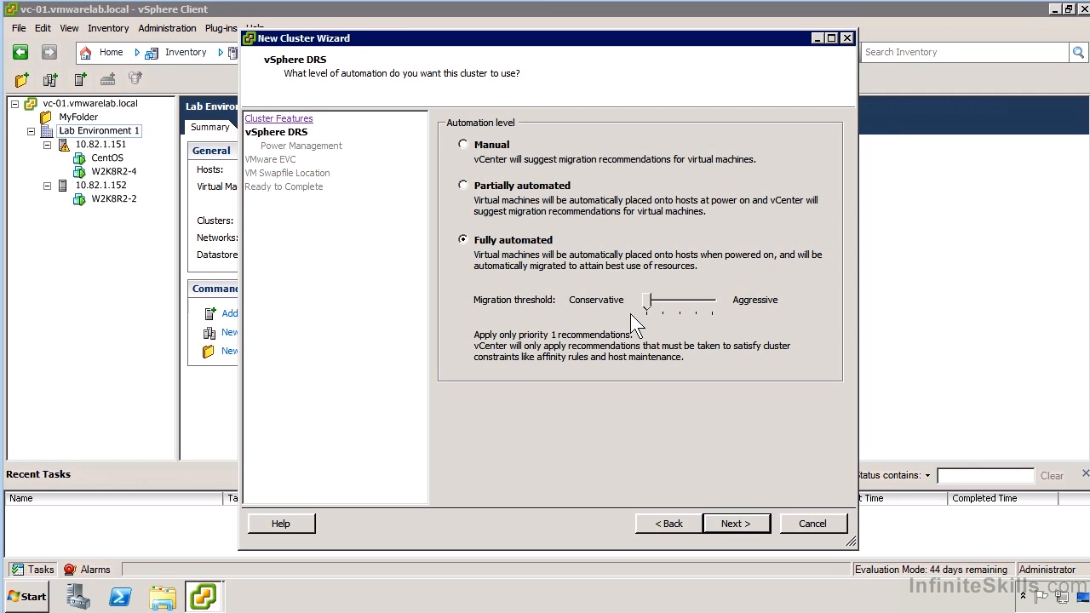
Step: Try several DRS migration threshold levels, settle on the middle level, and advance to Power Management
drag(649, 299, 661, 299)
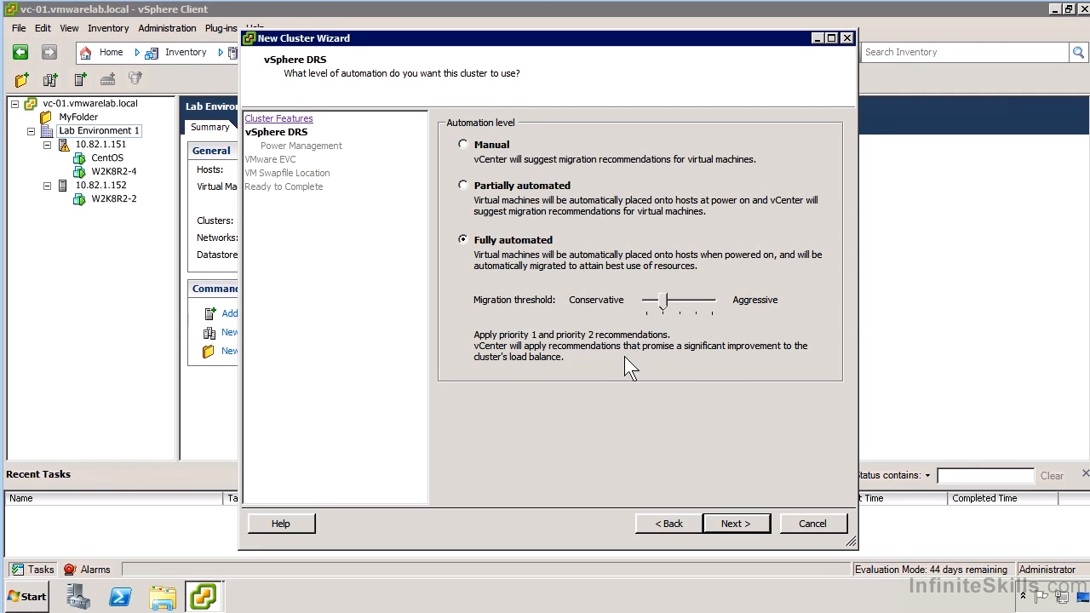
mouse_move(626, 366)
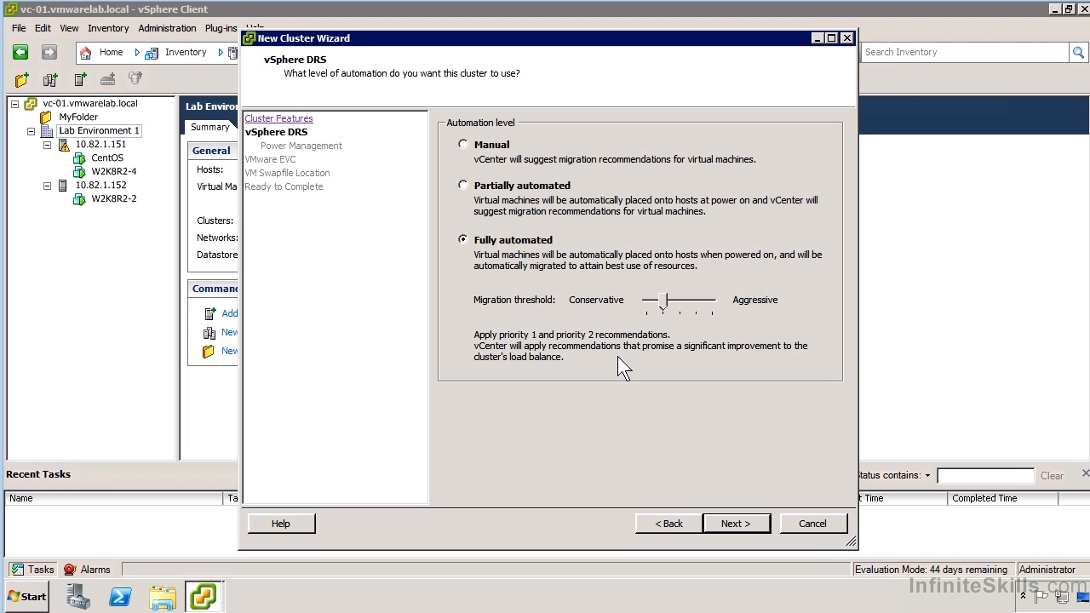
mouse_move(673, 323)
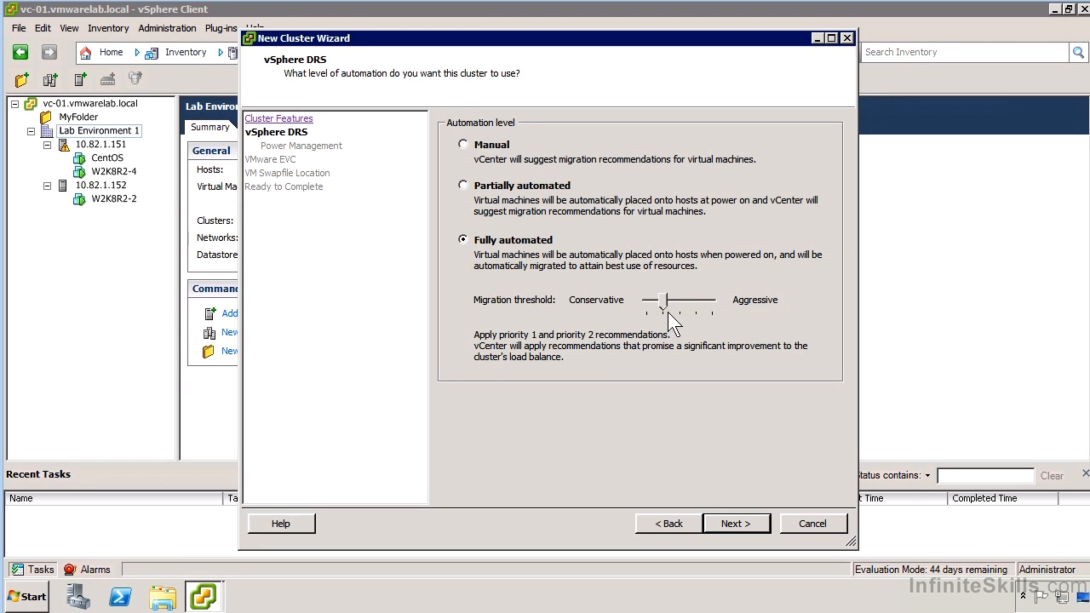
mouse_move(686, 317)
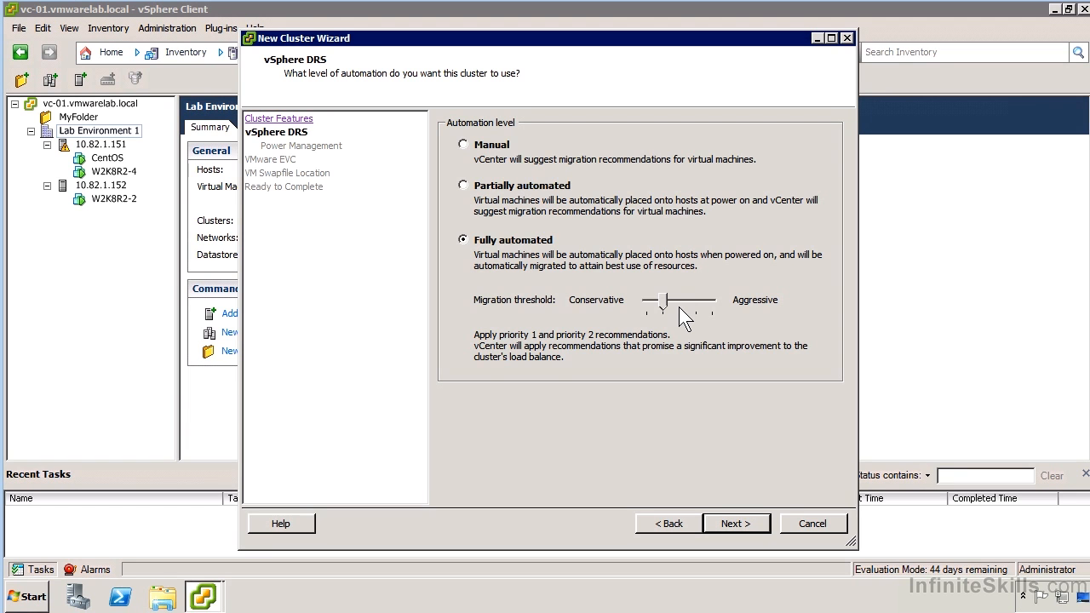
drag(657, 299, 681, 299)
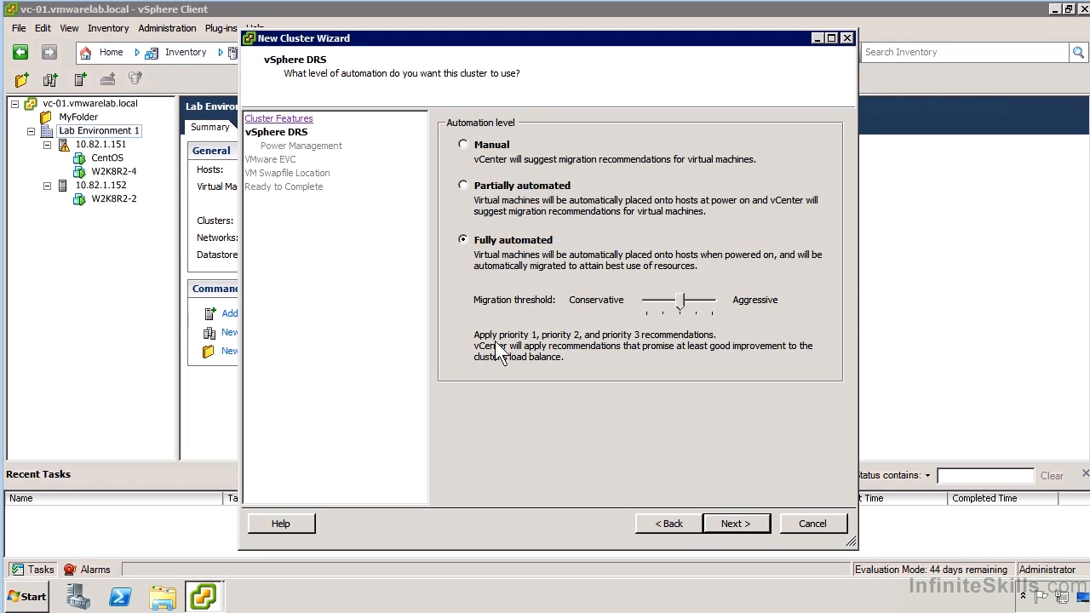
mouse_move(605, 354)
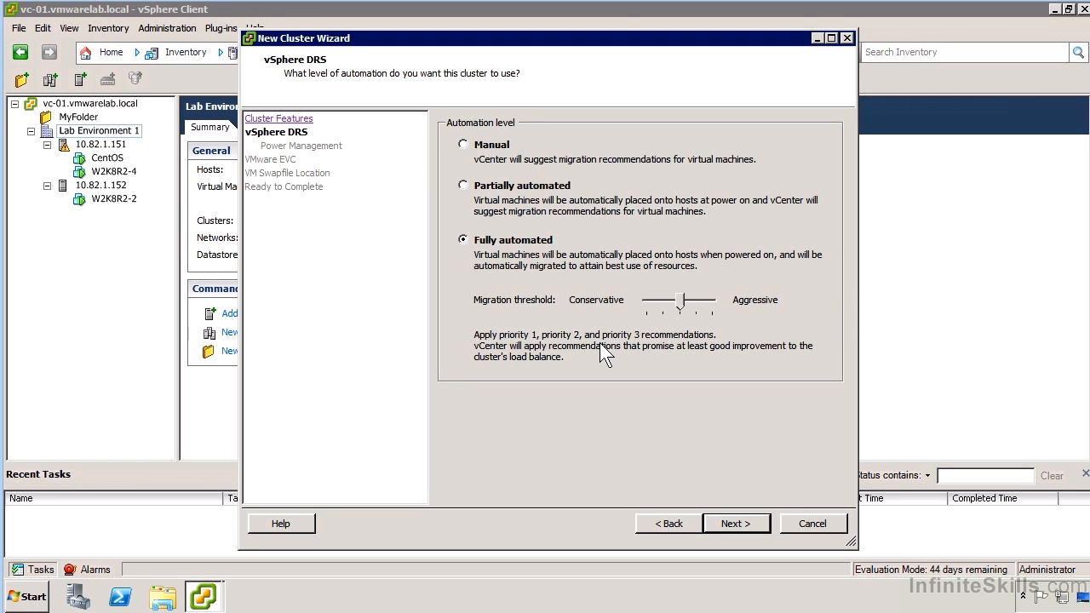
mouse_move(817, 354)
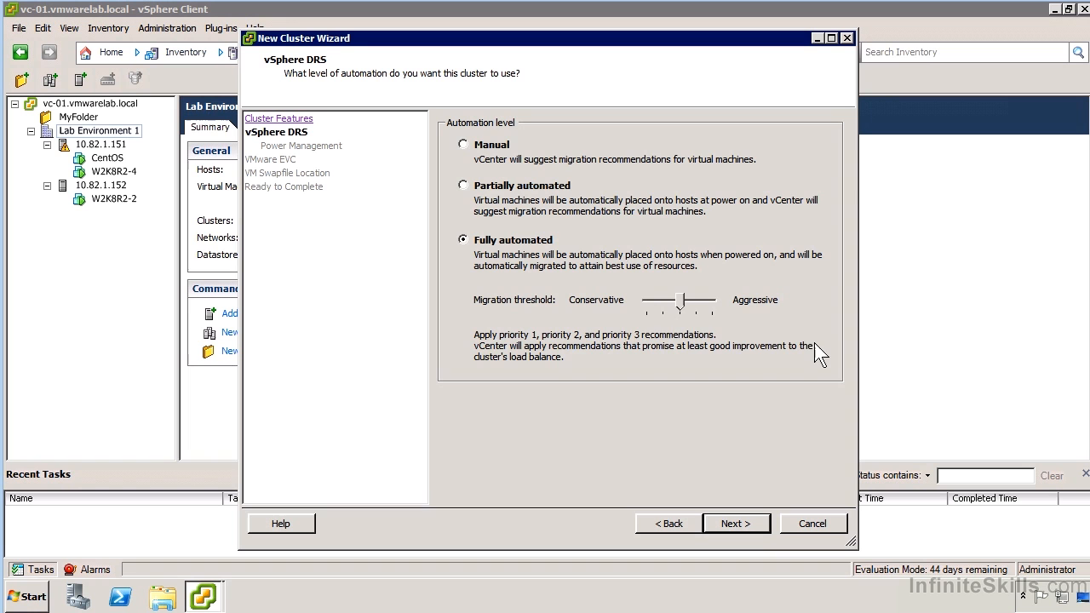
drag(677, 300, 705, 300)
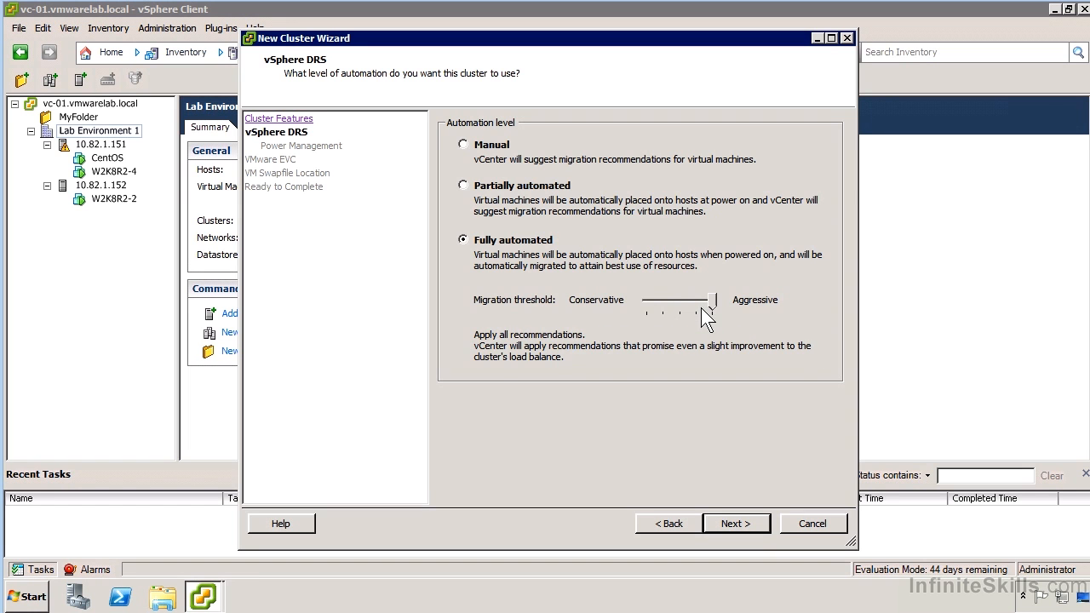
drag(708, 300, 678, 299)
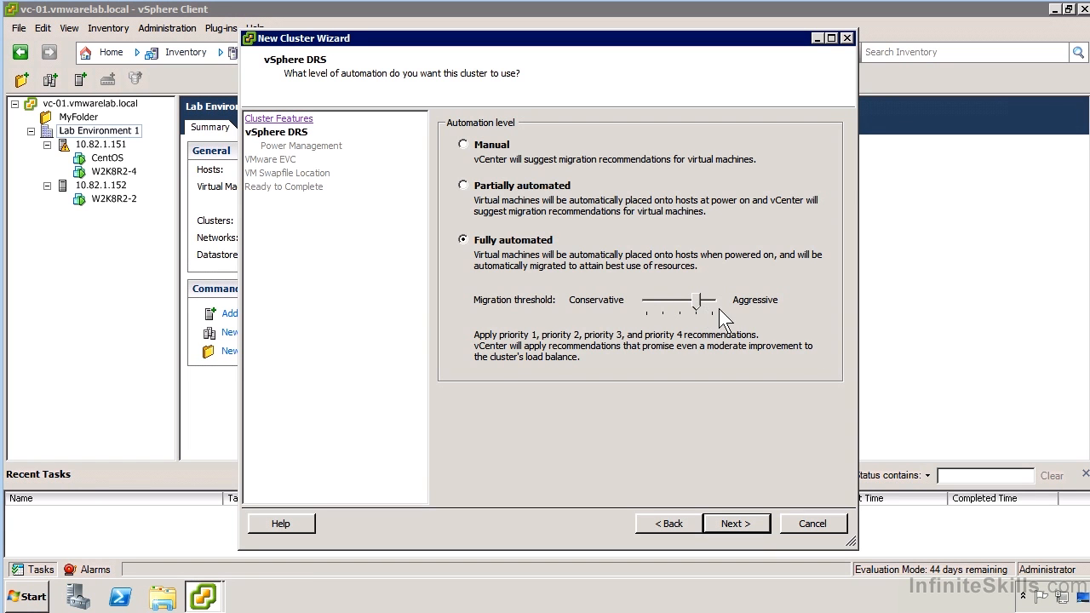
drag(680, 300, 711, 300)
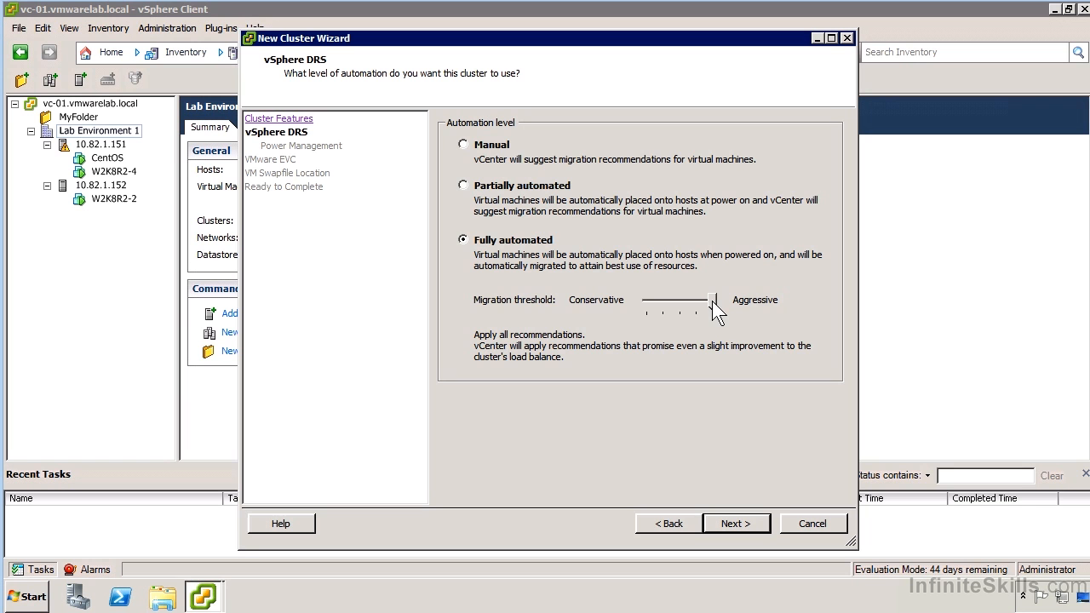
drag(712, 300, 680, 300)
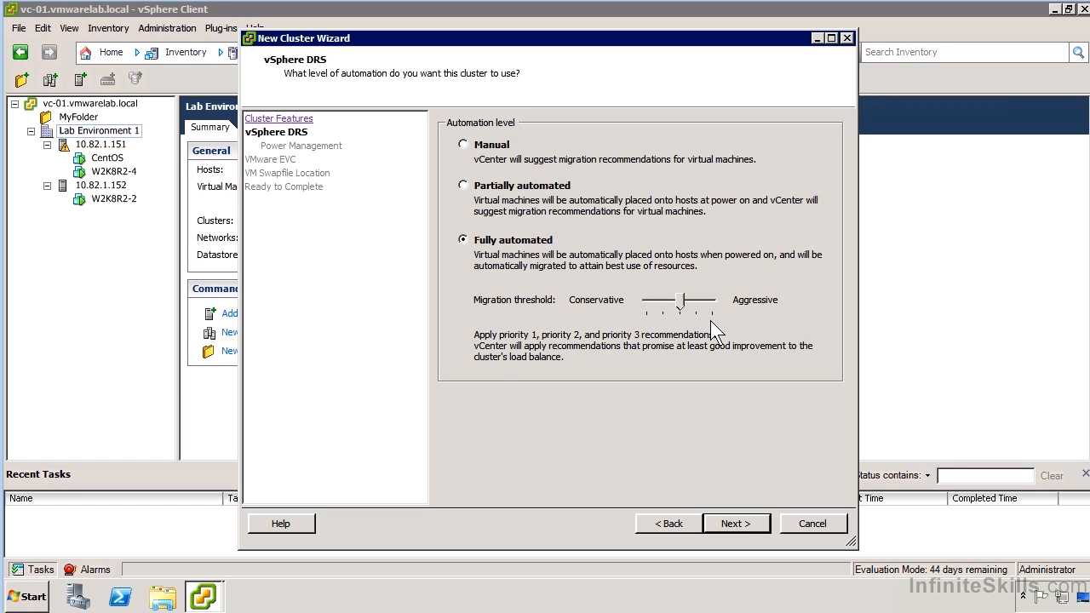
click(735, 523)
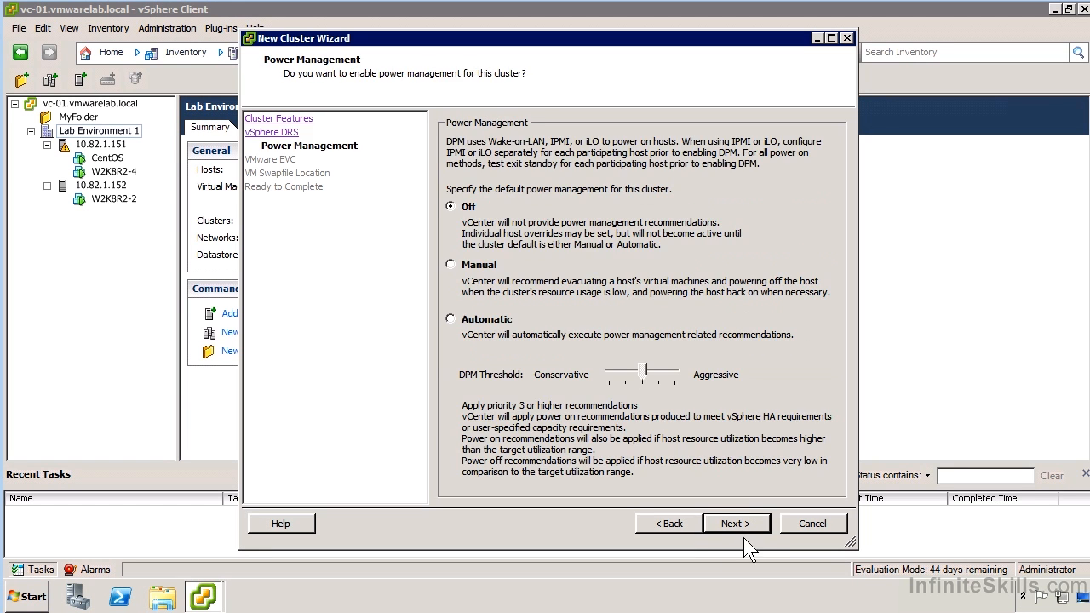
mouse_move(723, 541)
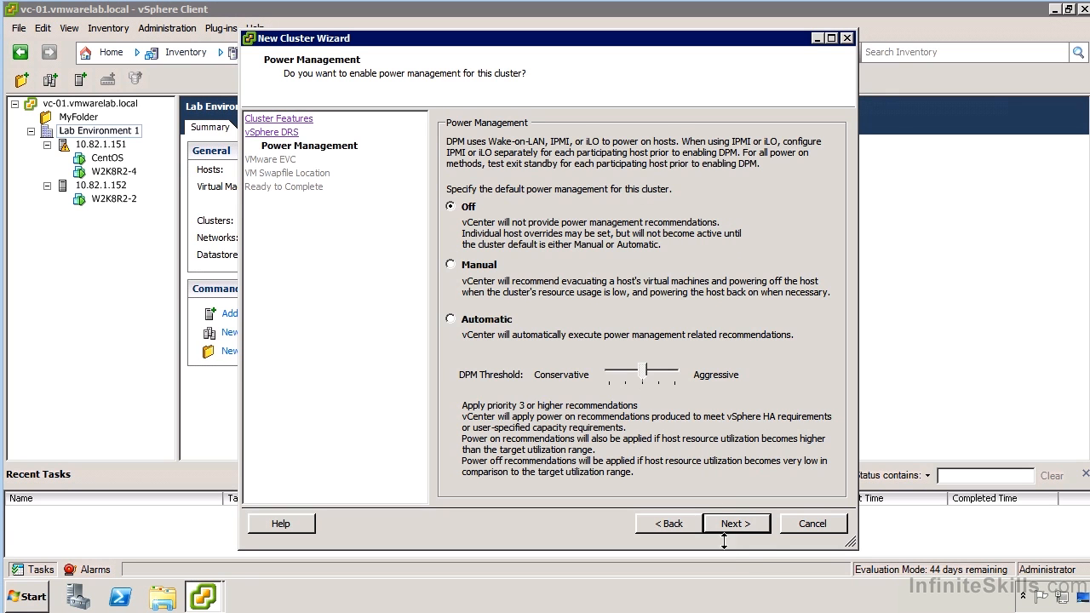
Step: Leave power management off, try EVC for AMD, then disable EVC and advance
click(735, 522)
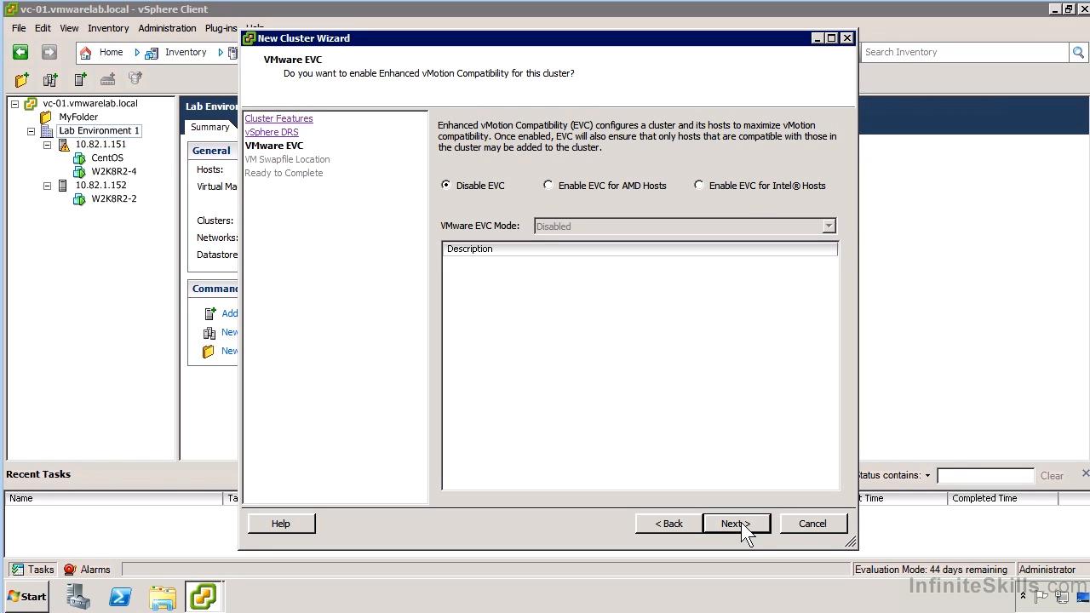
mouse_move(745, 200)
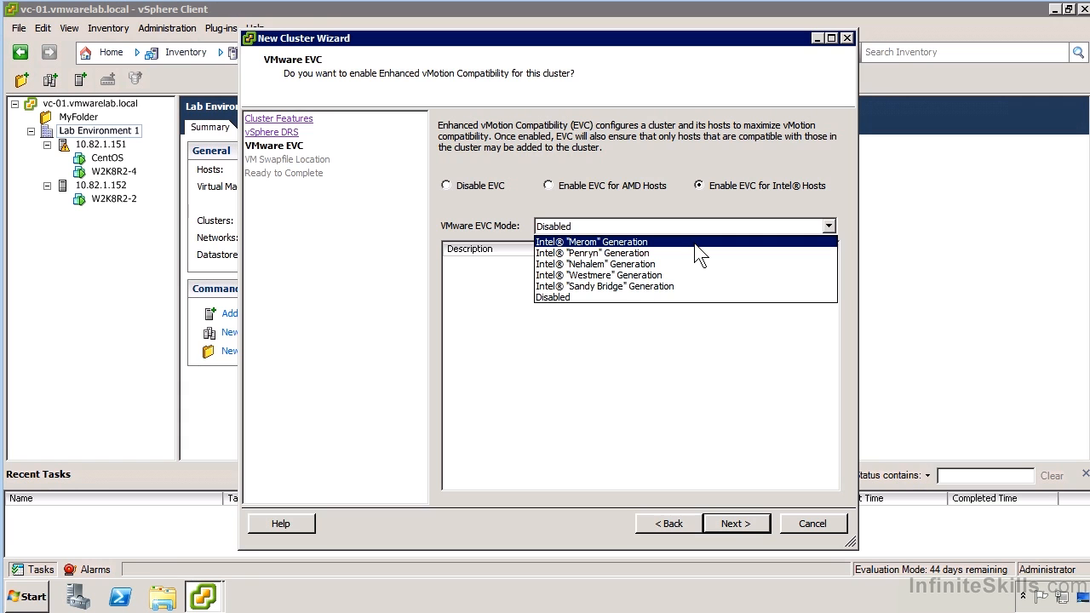
mouse_move(690, 238)
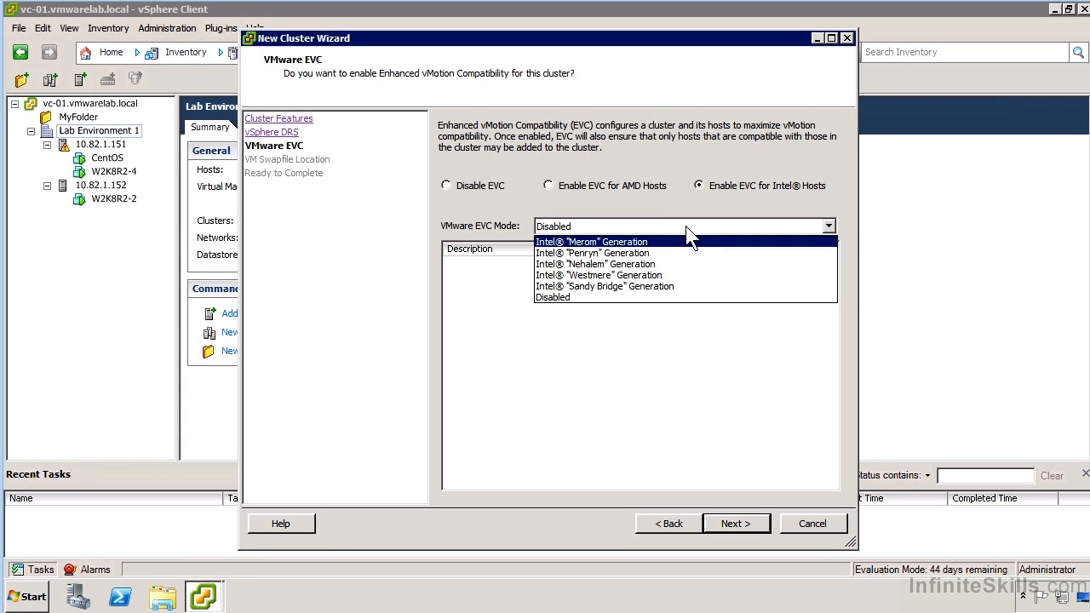
mouse_move(678, 251)
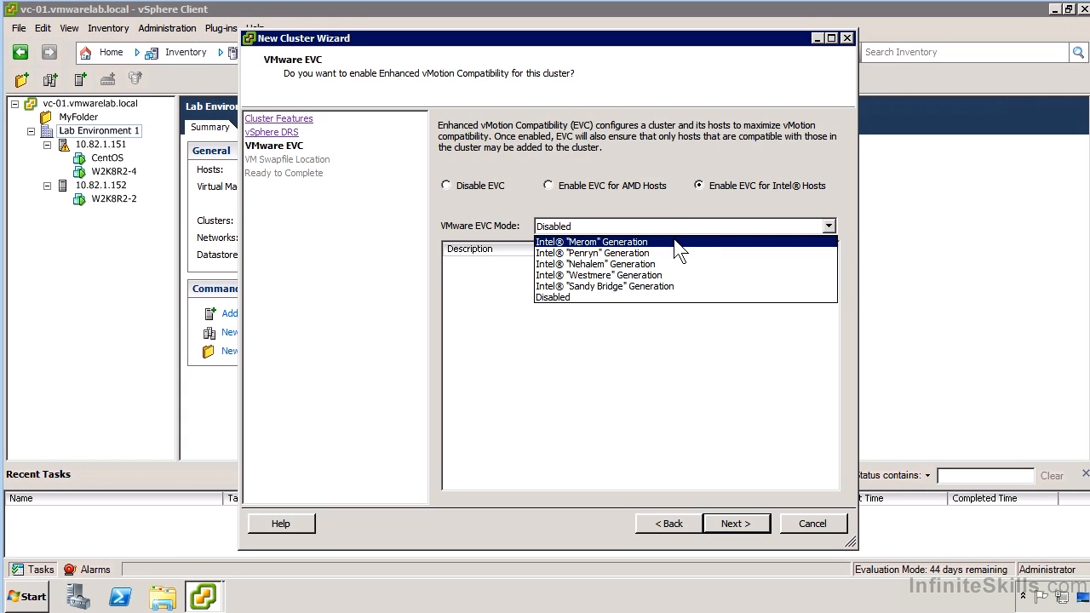
click(548, 185)
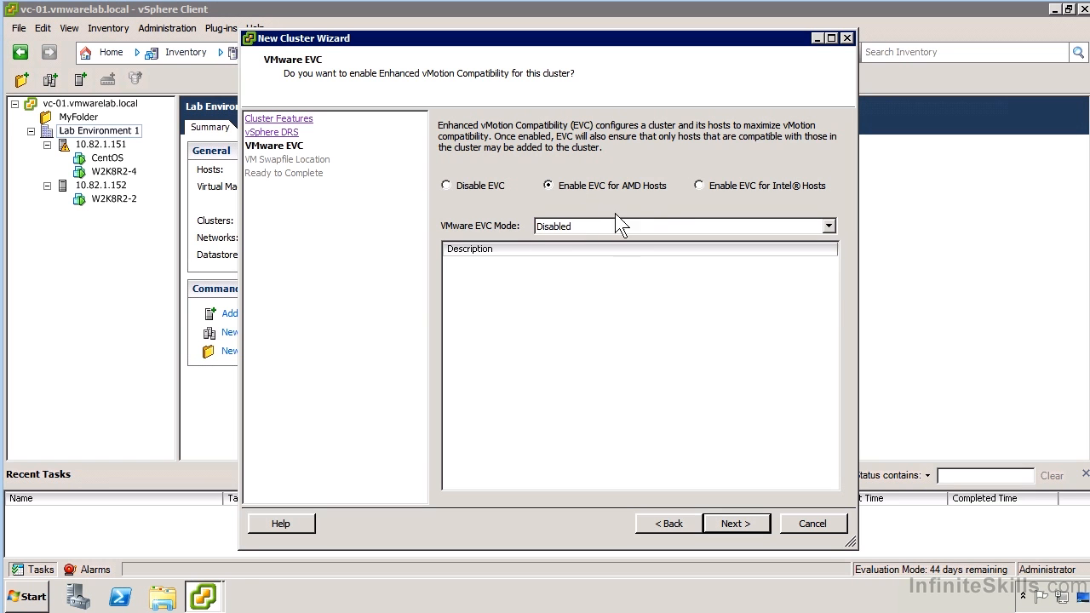
click(826, 225)
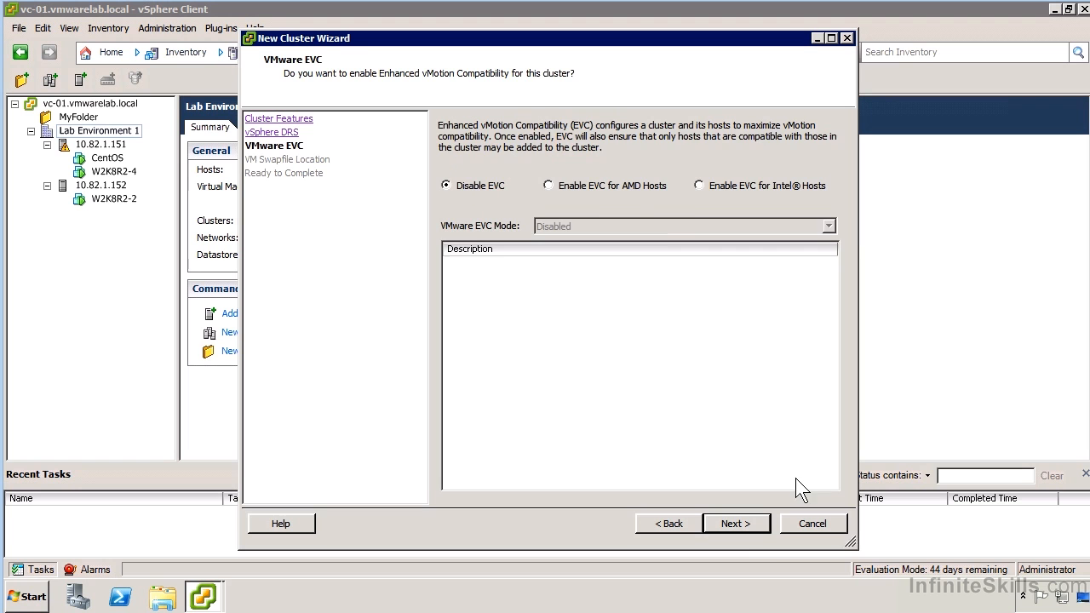
click(735, 523)
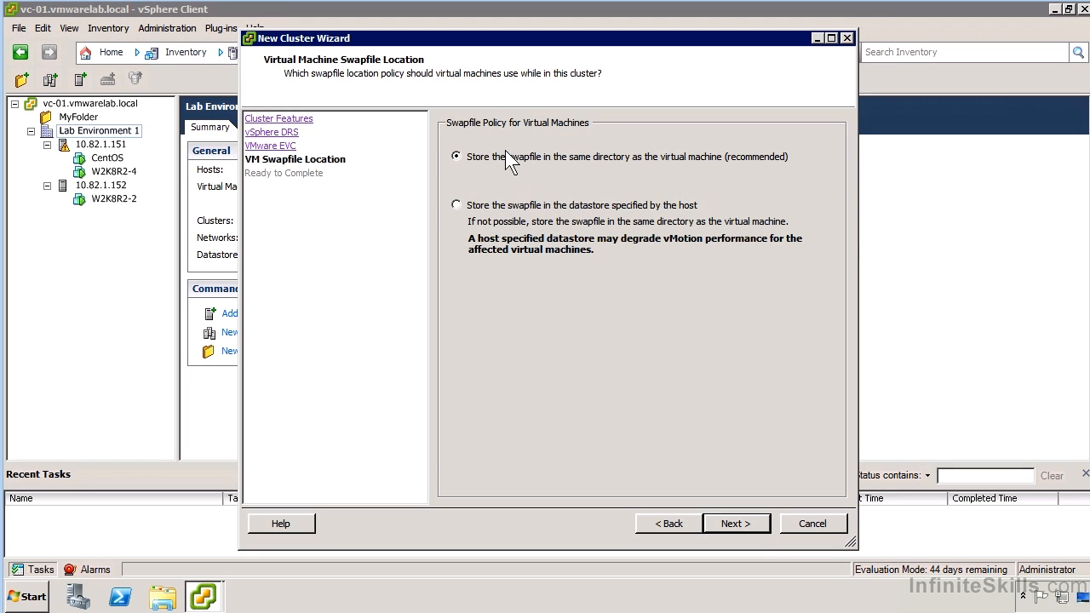
mouse_move(567, 158)
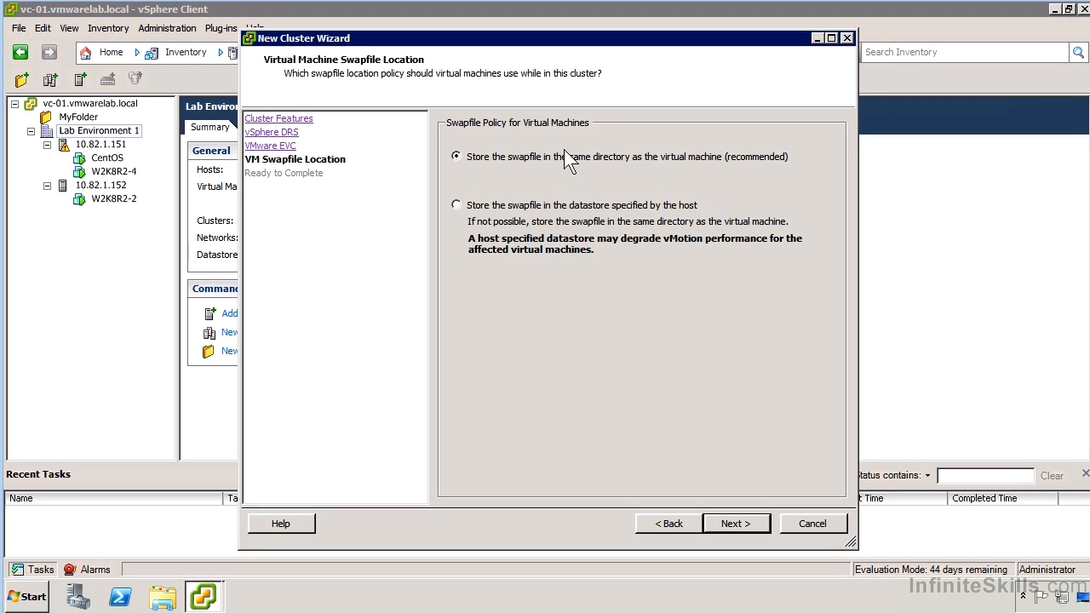
mouse_move(666, 163)
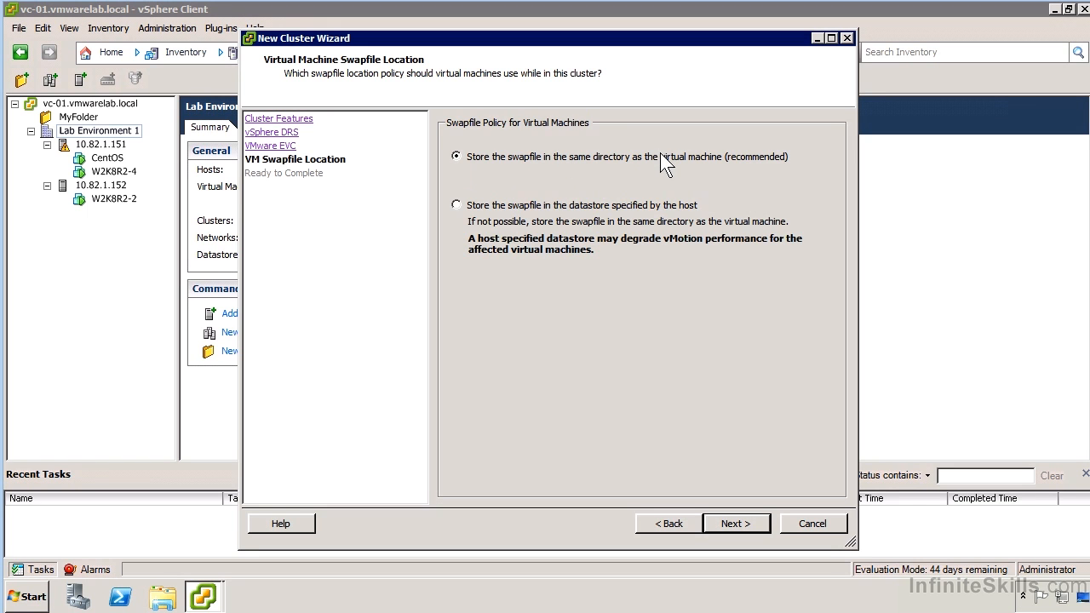
mouse_move(545, 228)
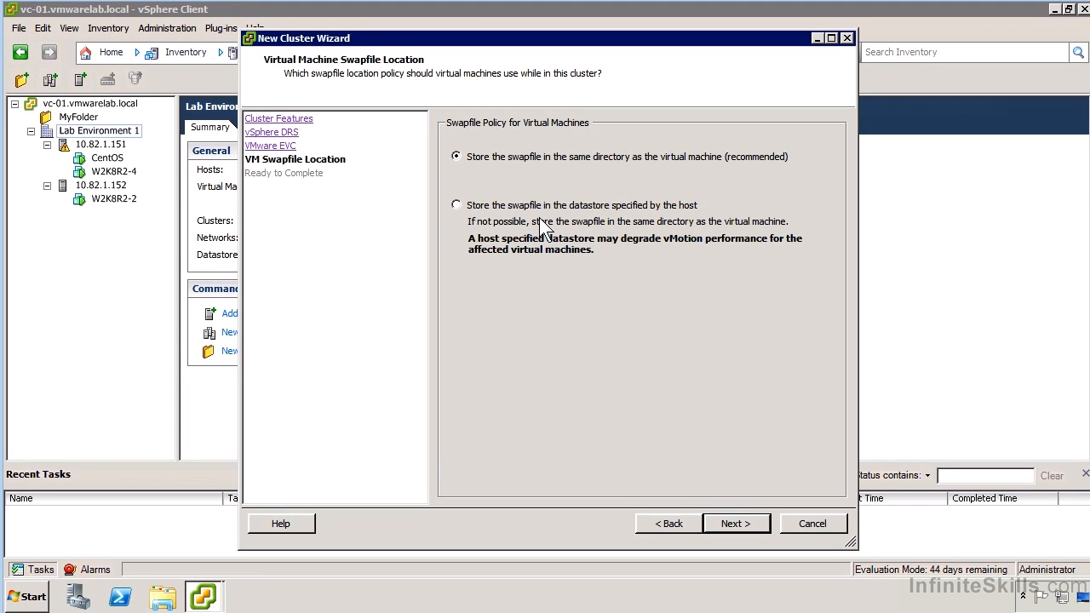
mouse_move(720, 498)
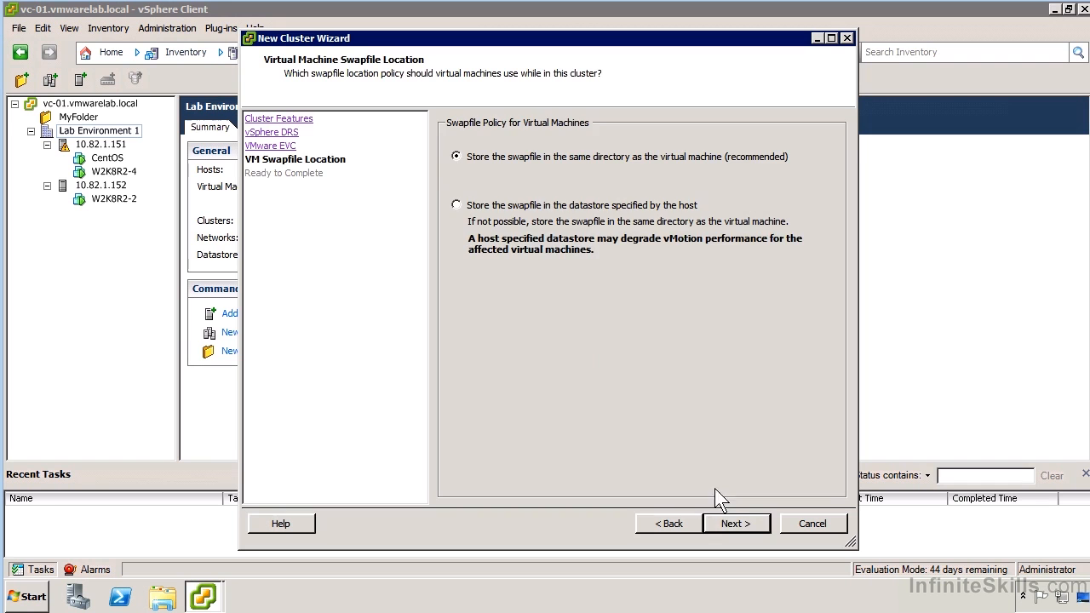
Step: Keep swapfiles in the virtual machine's directory and proceed to the Ready to Complete summary
click(735, 523)
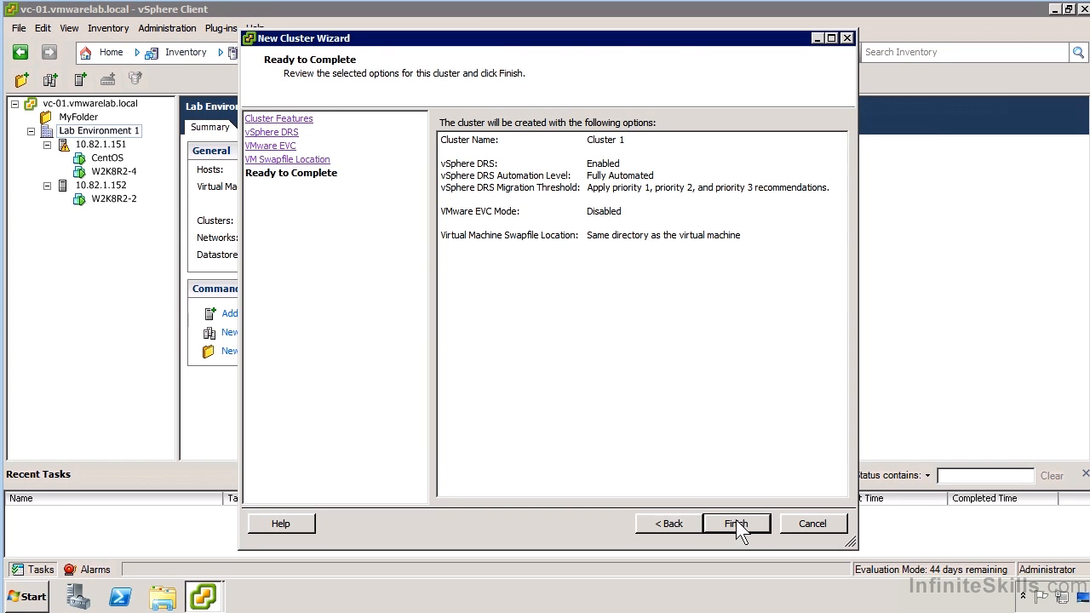
Step: Finish the New Cluster Wizard so Cluster 1 is created under Lab Environment 1
click(736, 523)
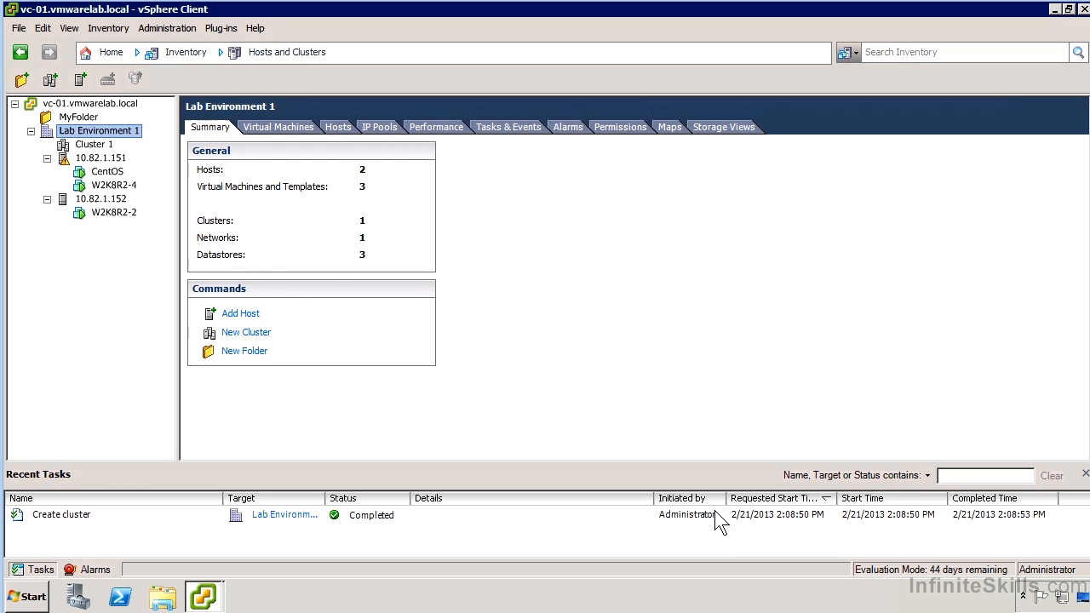
mouse_move(97, 173)
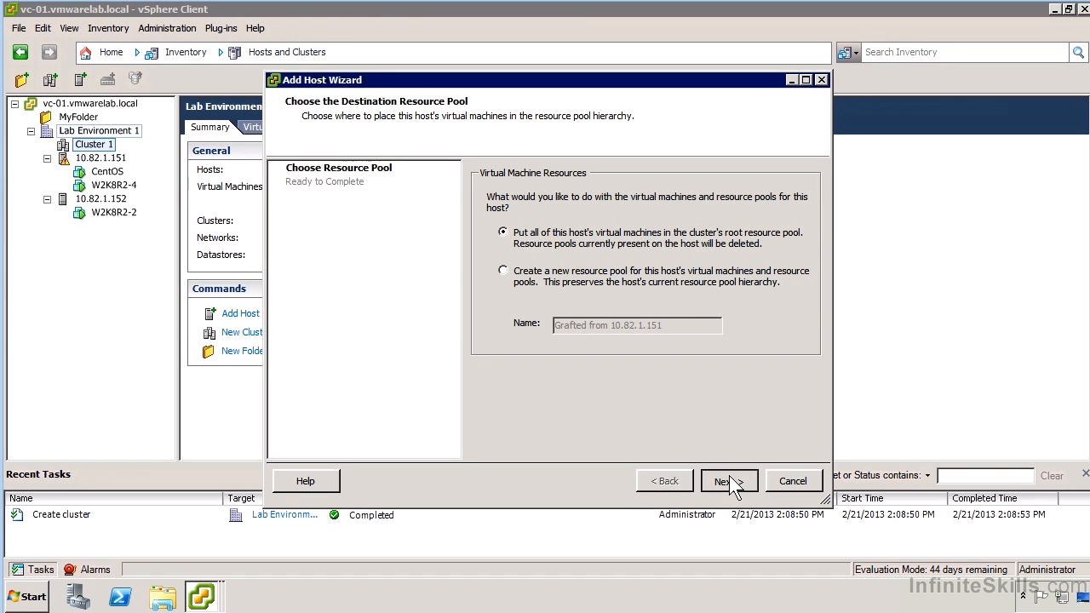
Step: Move hosts 10.82.1.151 and 10.82.1.152 into Cluster 1 and expand the cluster to show them
click(723, 481)
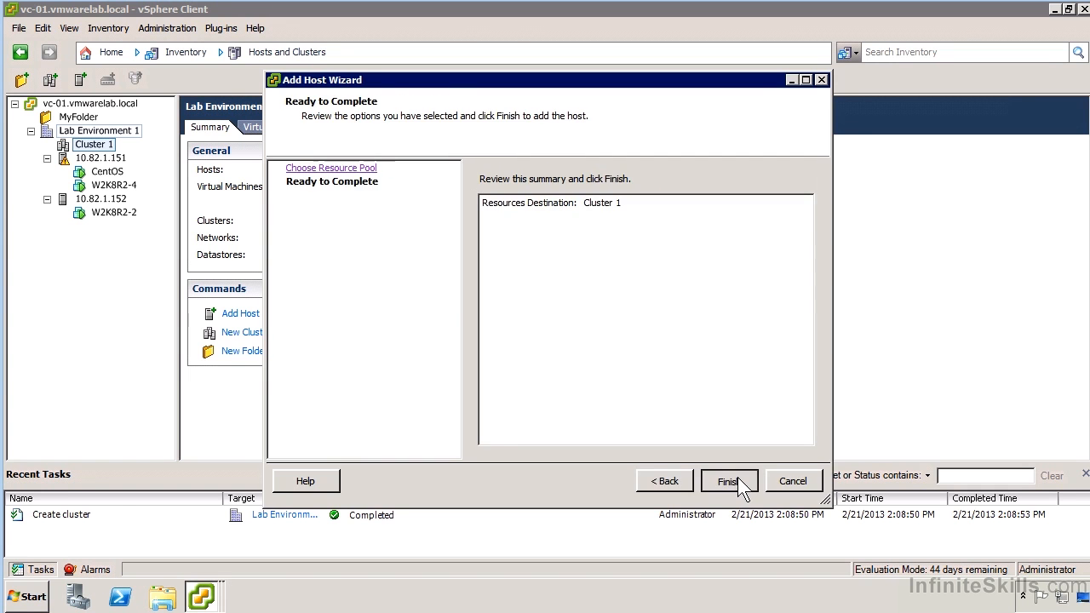
click(728, 481)
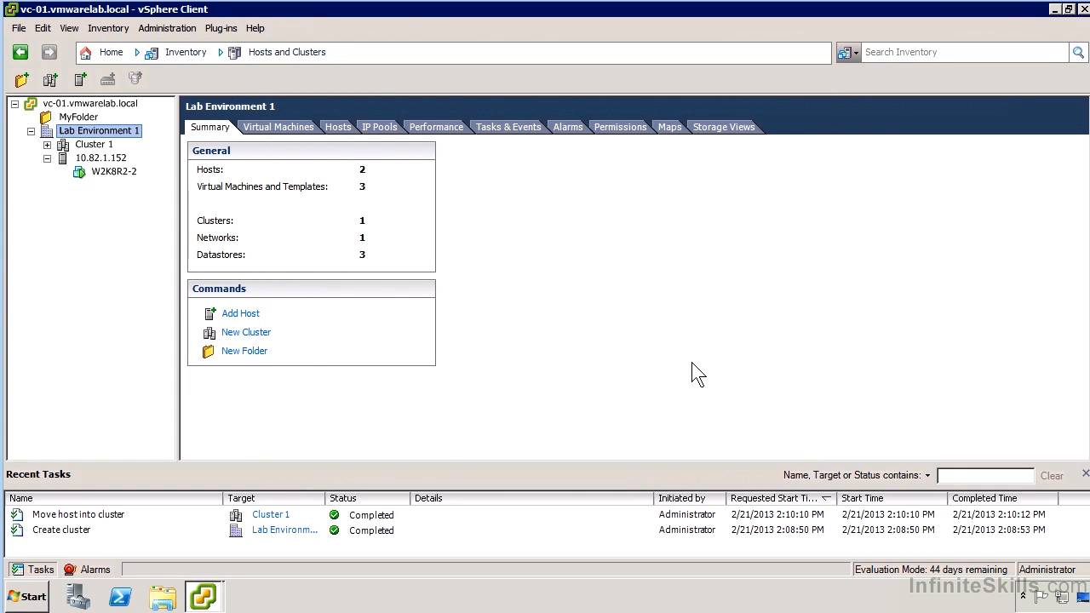
mouse_move(96, 158)
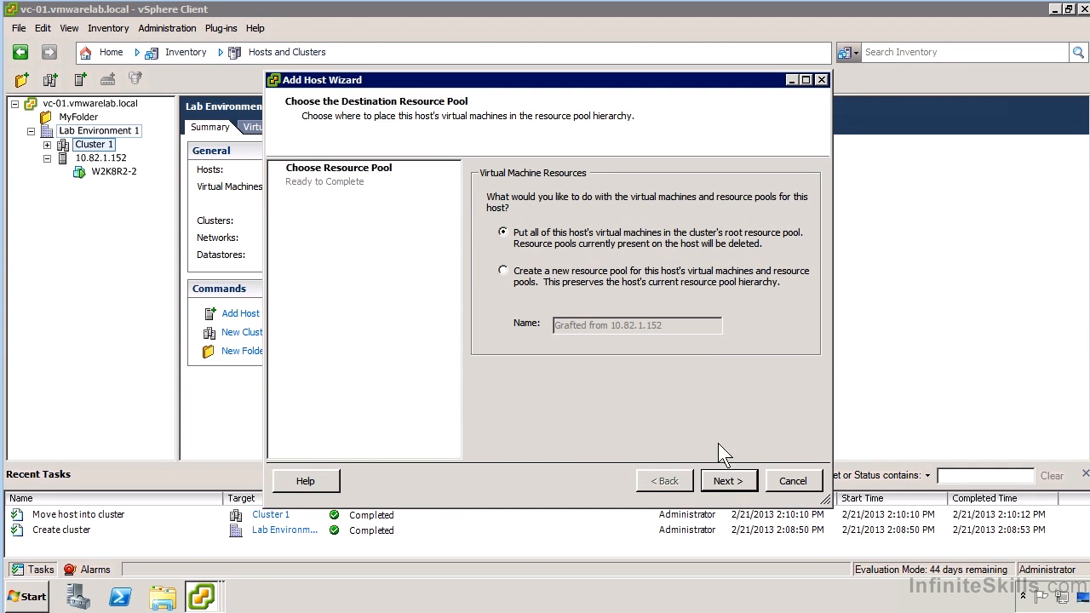
click(728, 480)
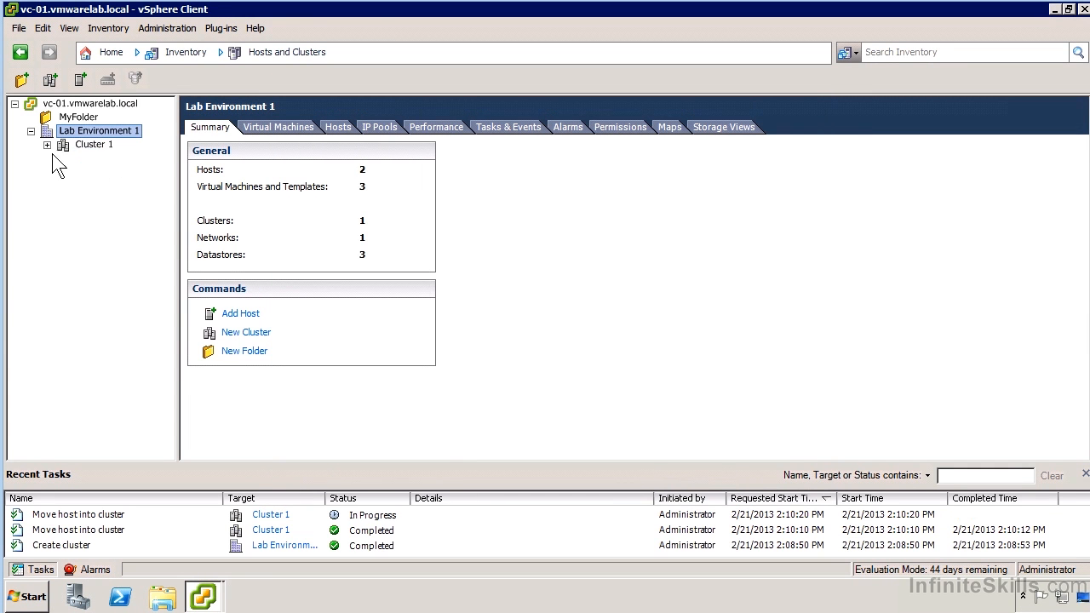
click(48, 144)
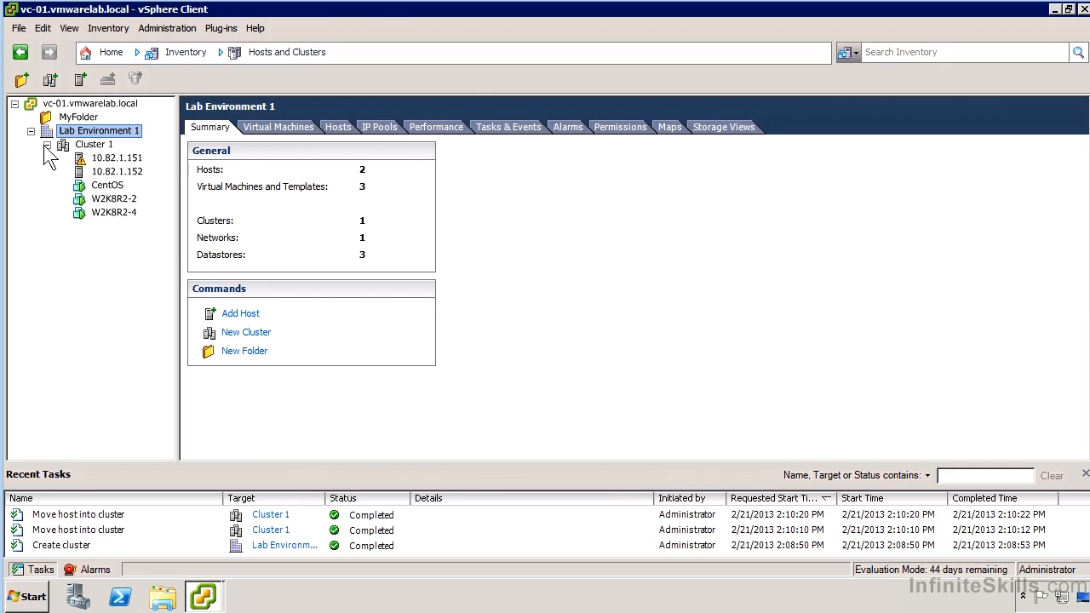